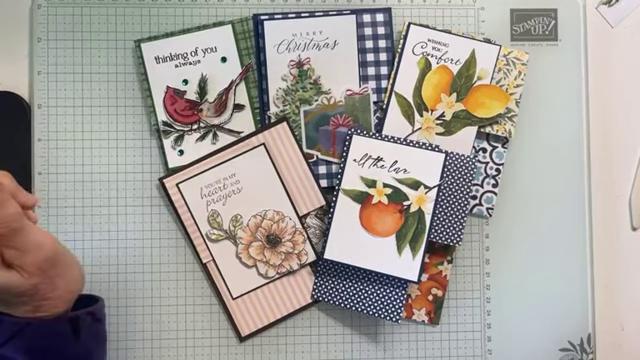
mouse_move(120, 140)
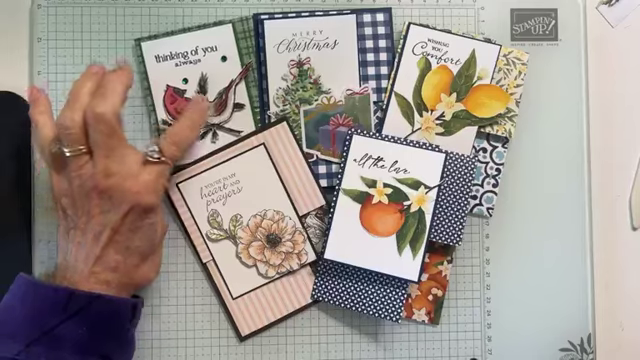